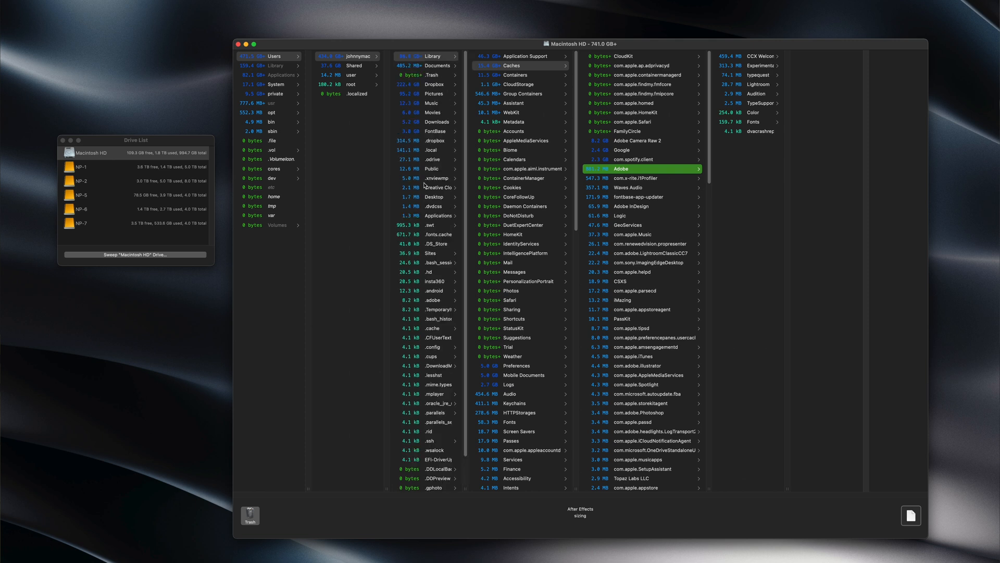
pyautogui.moveTo(344, 67)
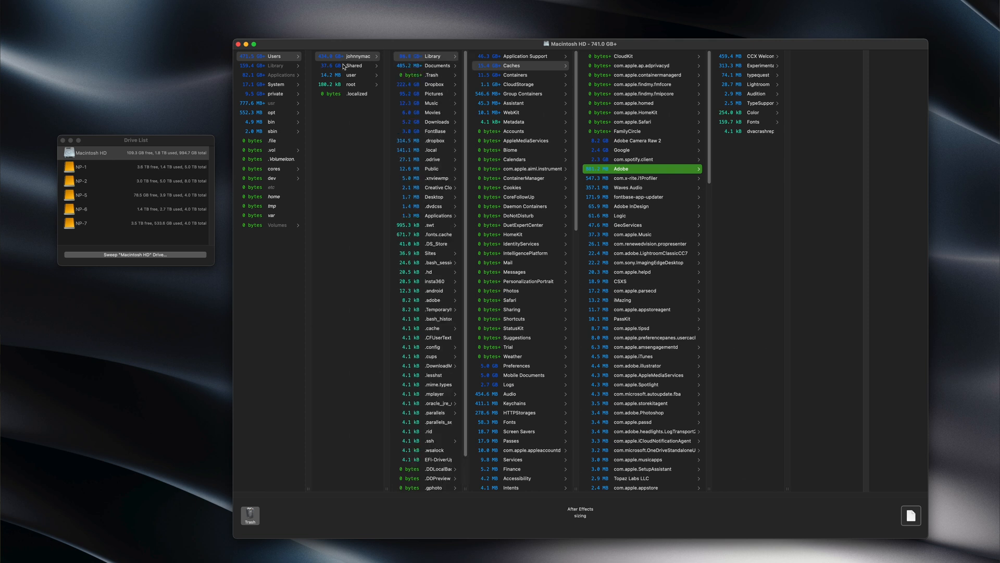
# - Drill down Shared › Epic Games › UnrealTournament (about 27.5 GB) to reveal its contents
pyautogui.click(354, 65)
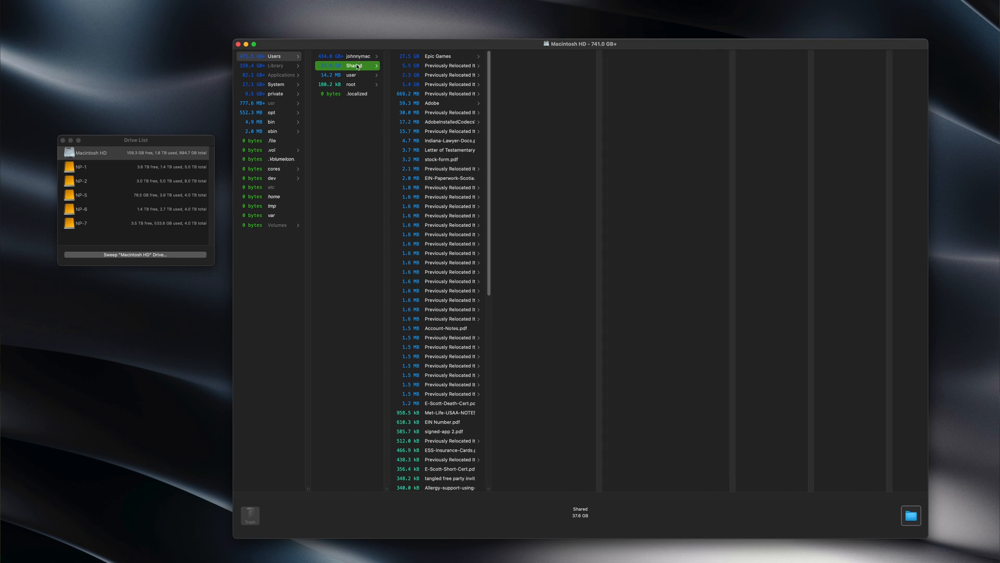
pyautogui.click(439, 56)
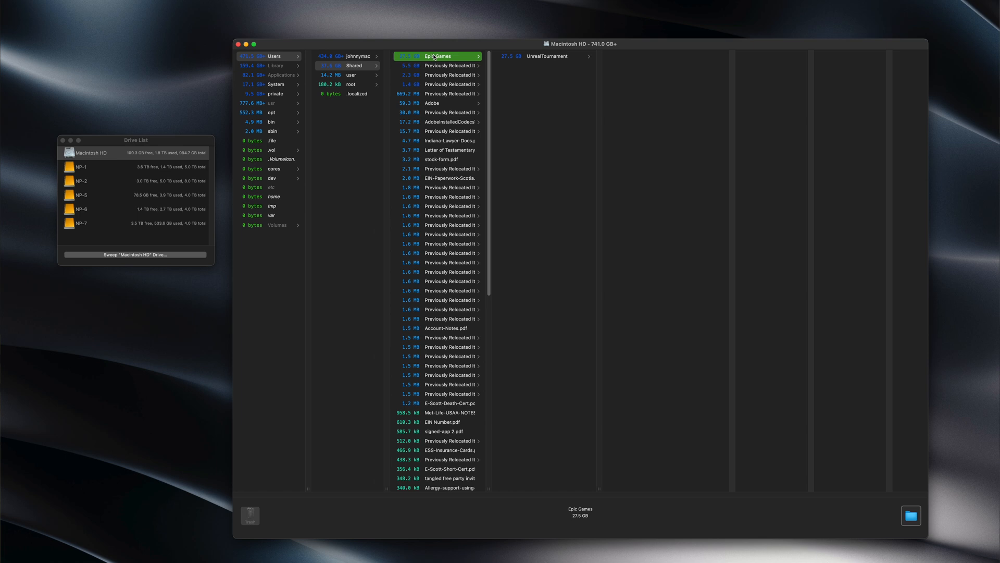
pyautogui.moveTo(534, 59)
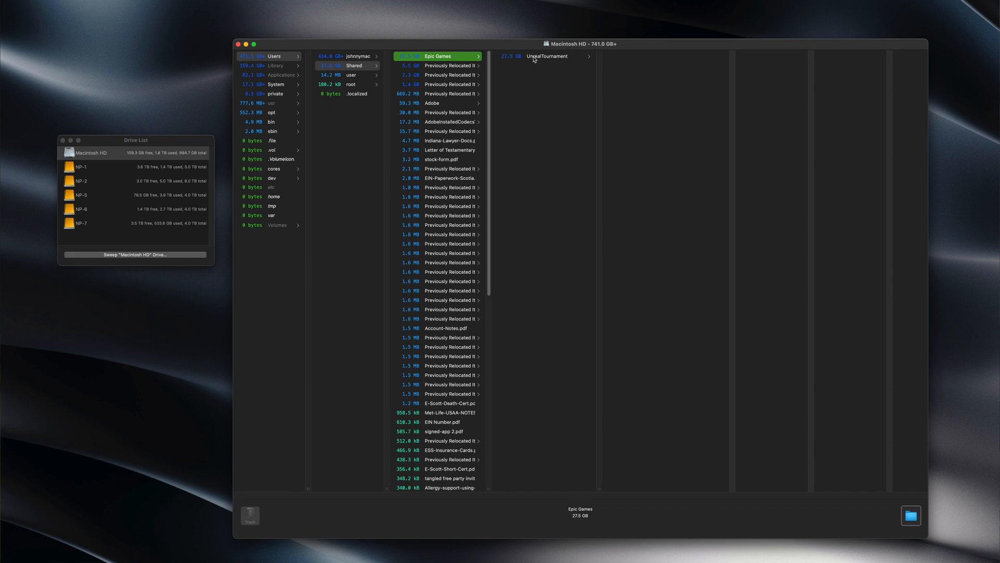
pyautogui.moveTo(523, 57)
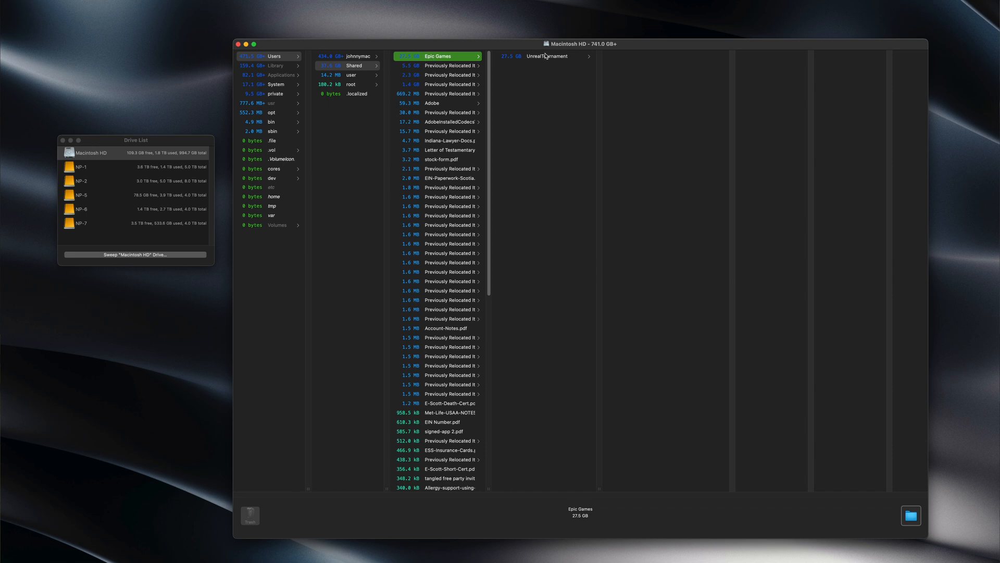
pyautogui.click(547, 56)
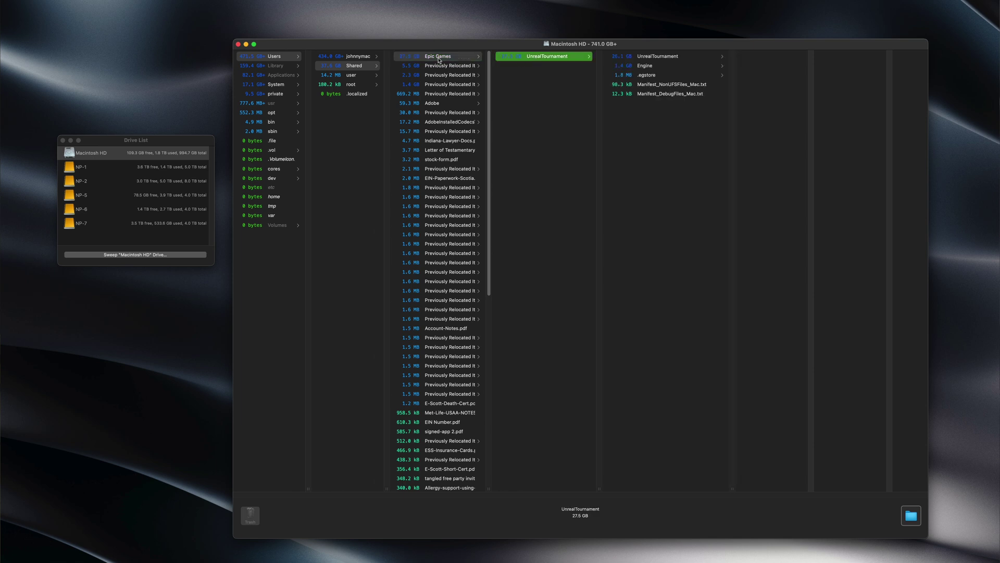
# - Reveal the Epic Games folder in a Finder window listing the Shared folder's 71 items
pyautogui.click(438, 56)
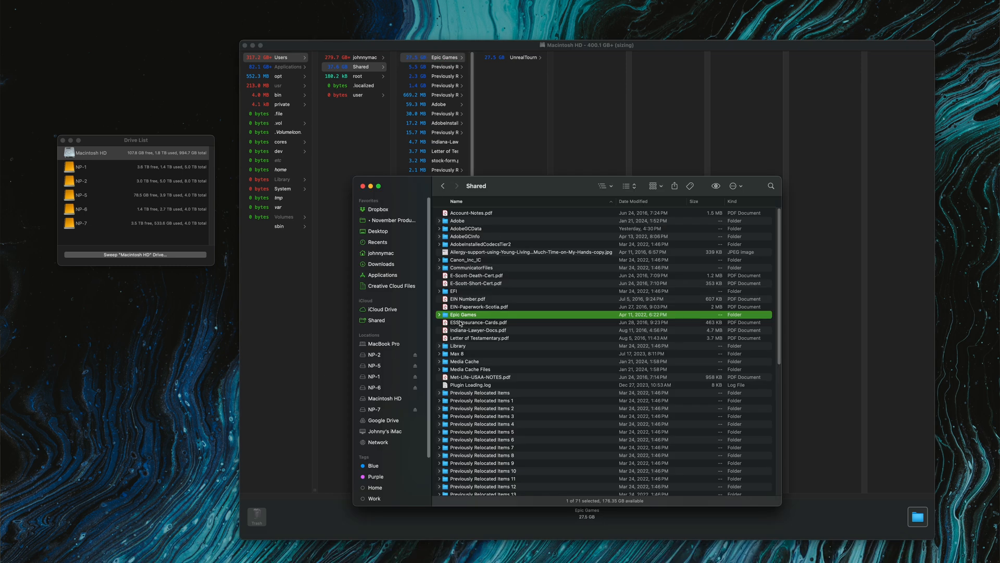
pyautogui.click(602, 185)
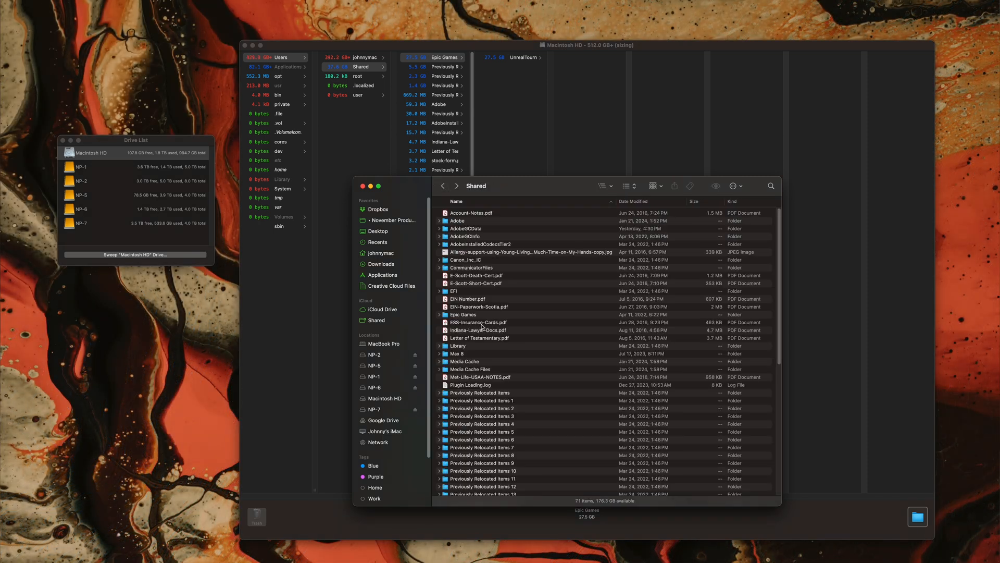
# - Move the Epic Games folder to the Trash, approving the administrator password request
pyautogui.rightClick(463, 315)
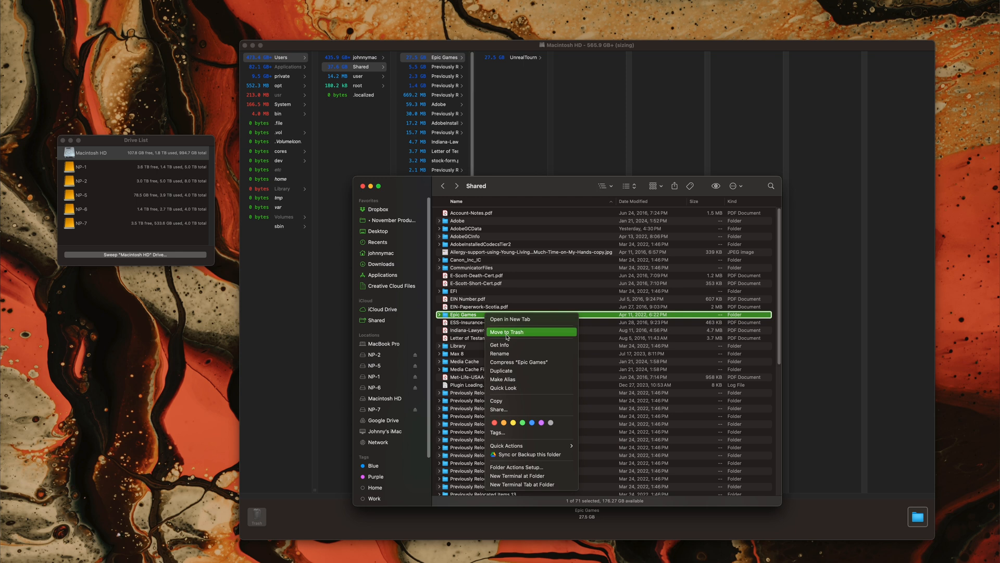
pyautogui.click(507, 332)
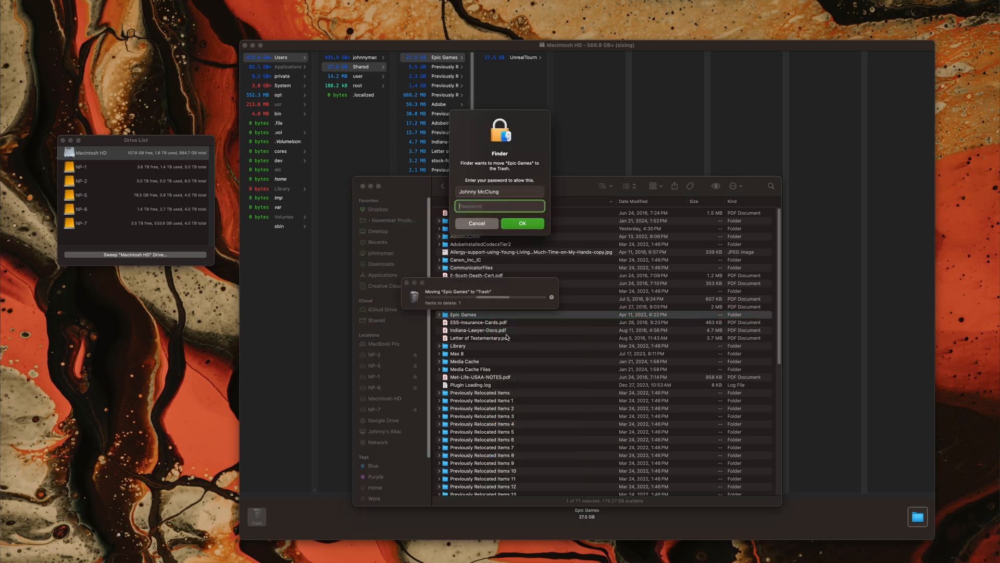
pyautogui.click(522, 223)
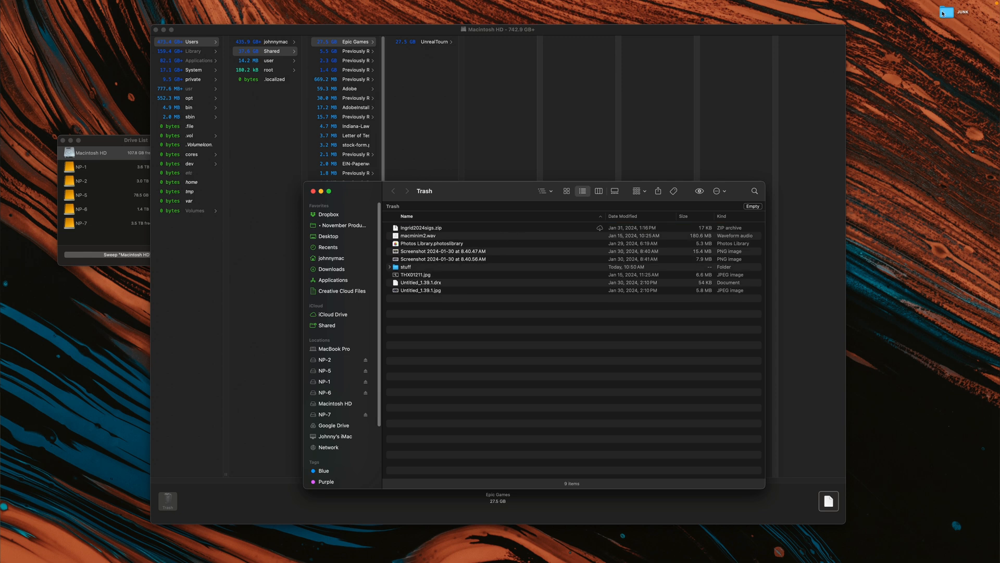
pyautogui.rightClick(946, 12)
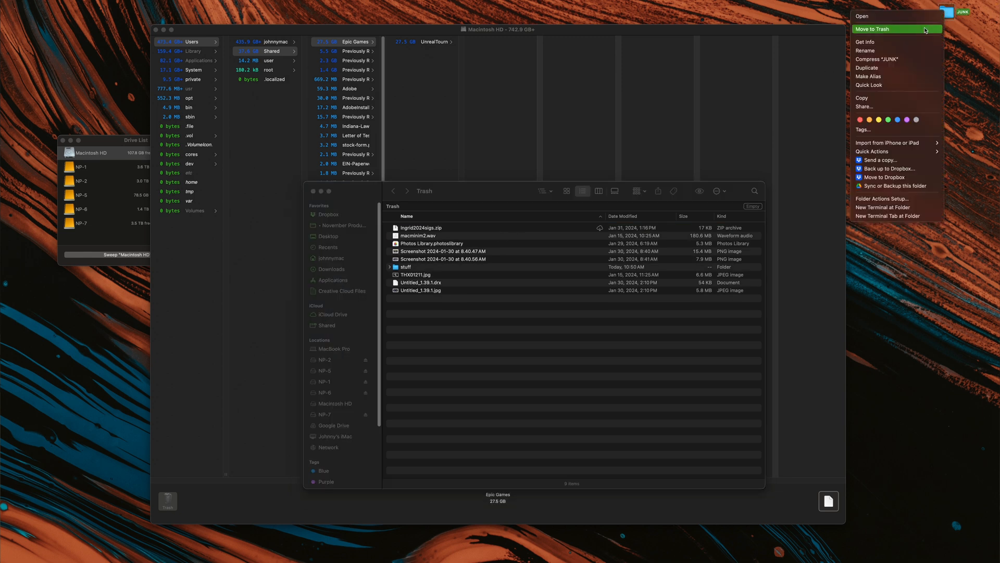
pyautogui.click(865, 42)
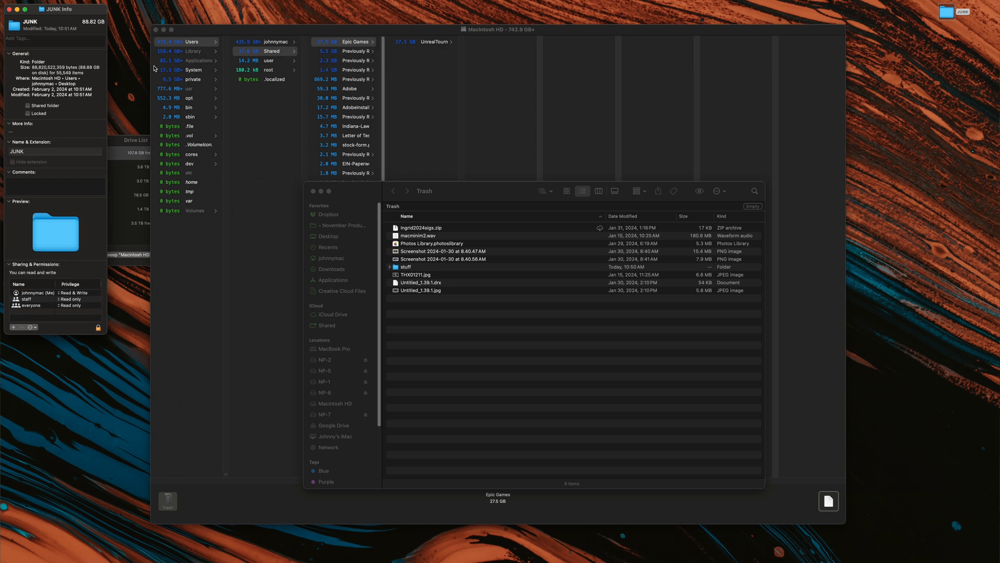
pyautogui.moveTo(48, 9); pyautogui.dragTo(593, 107)
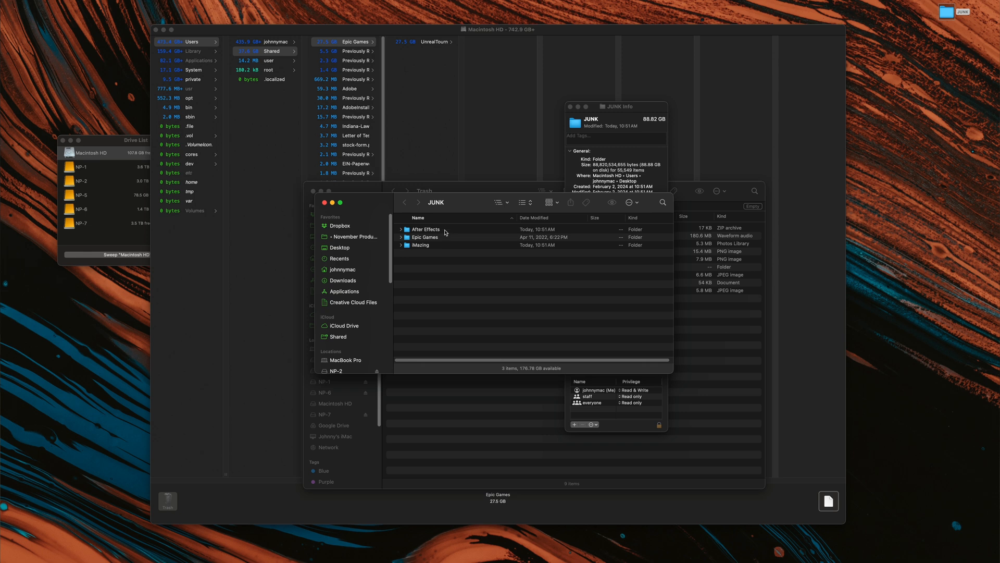
pyautogui.moveTo(442, 239)
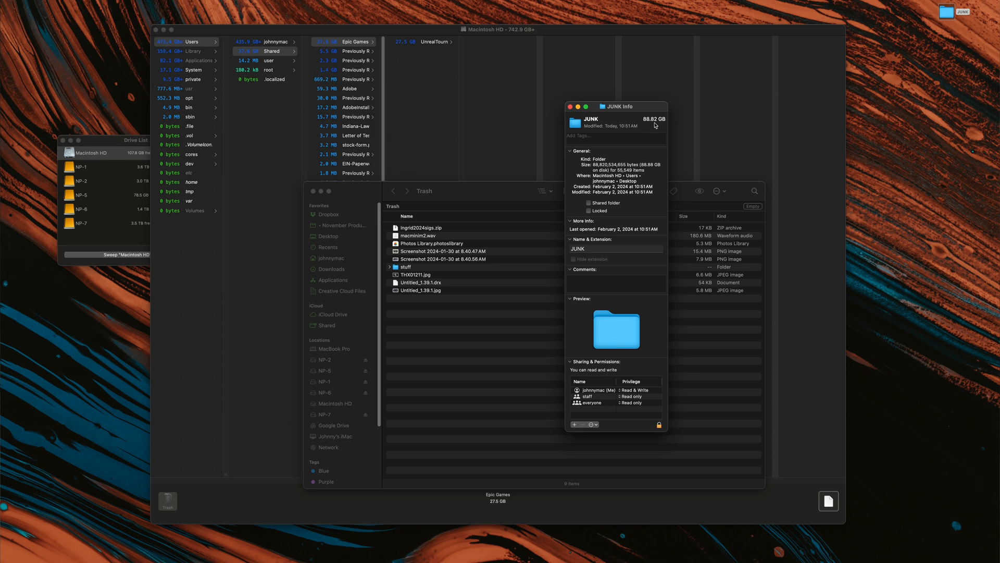
pyautogui.moveTo(570, 107)
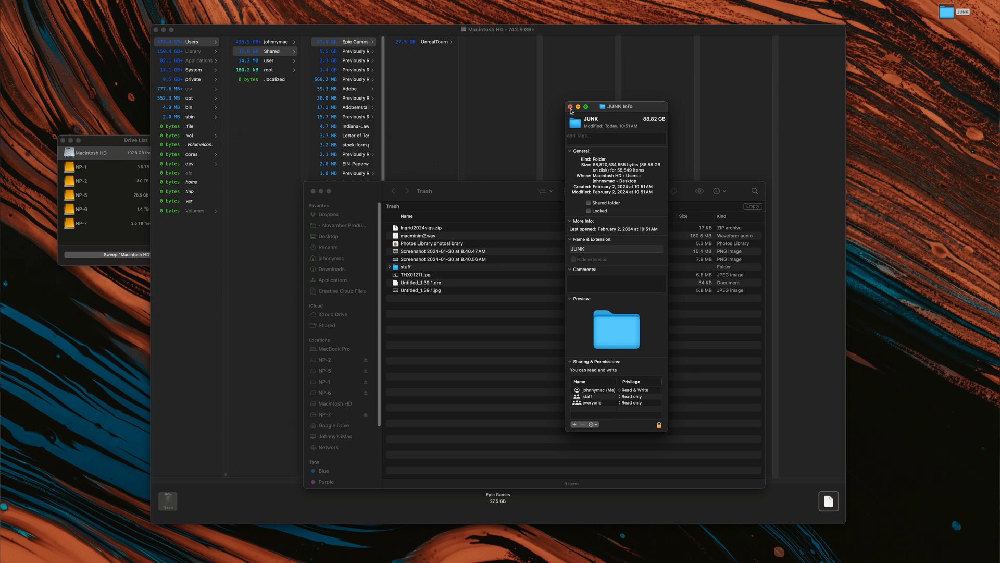
pyautogui.click(569, 106)
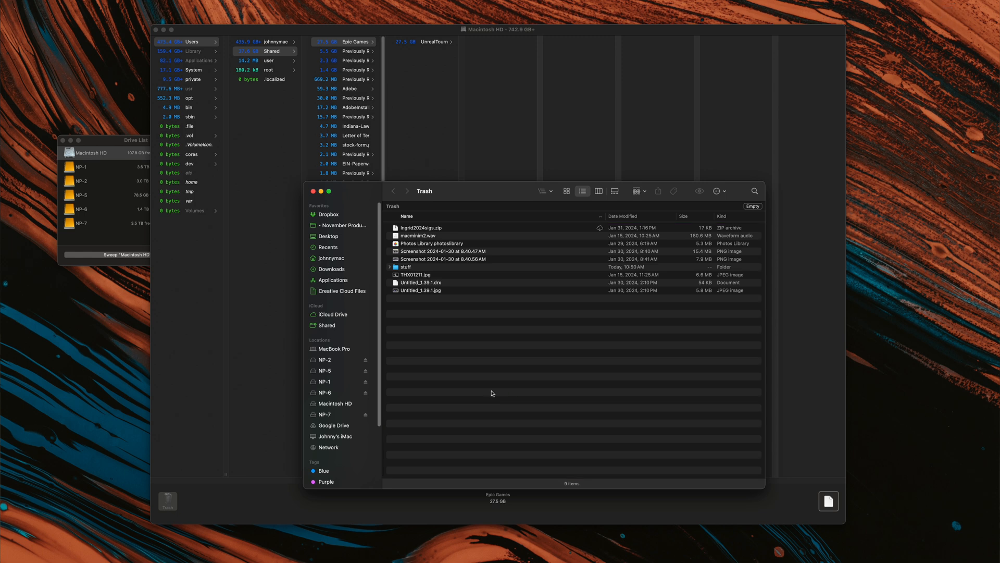